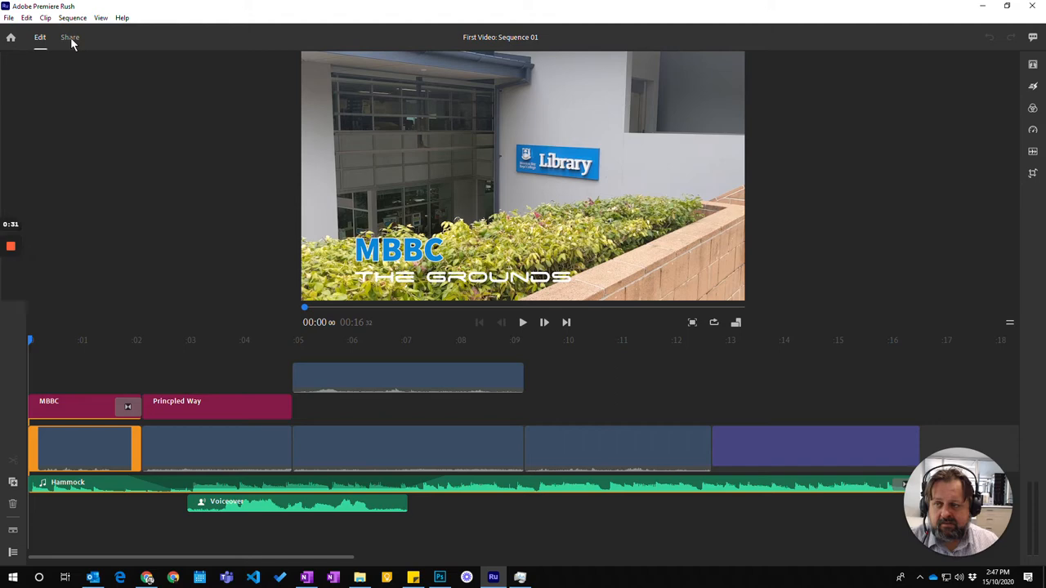
Step: Open Share settings with local saving on for School grounds.mp4 and choose its save location
{"action": "left_click", "coordinate": [69, 37]}
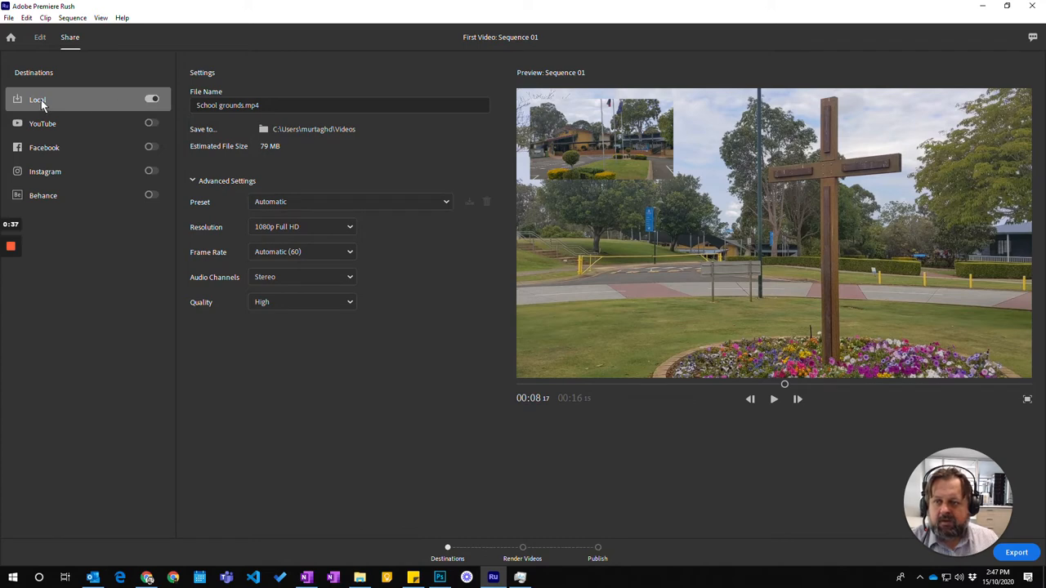
{"action": "left_click", "coordinate": [153, 99]}
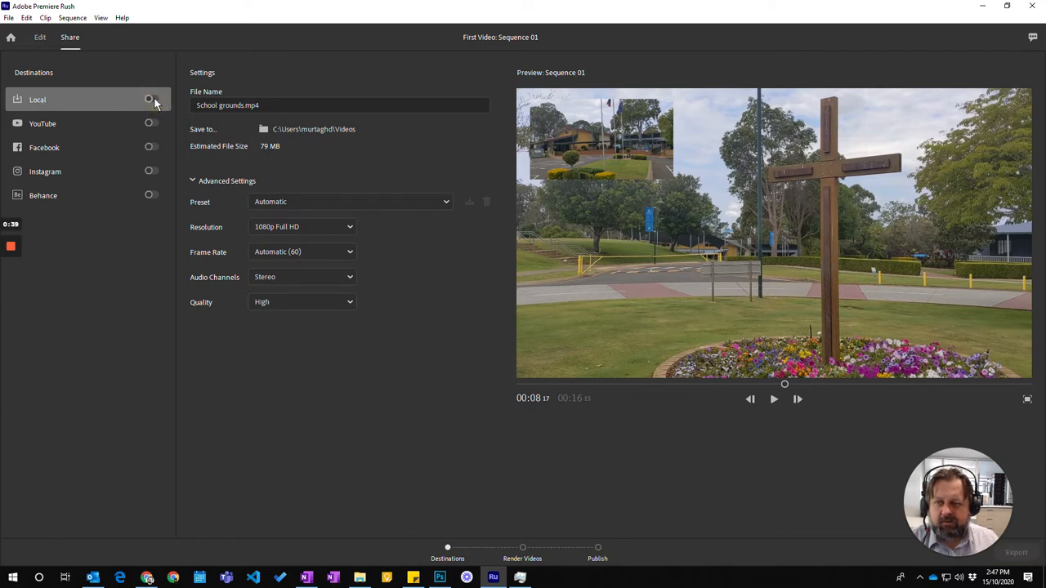
{"action": "left_click", "coordinate": [151, 99]}
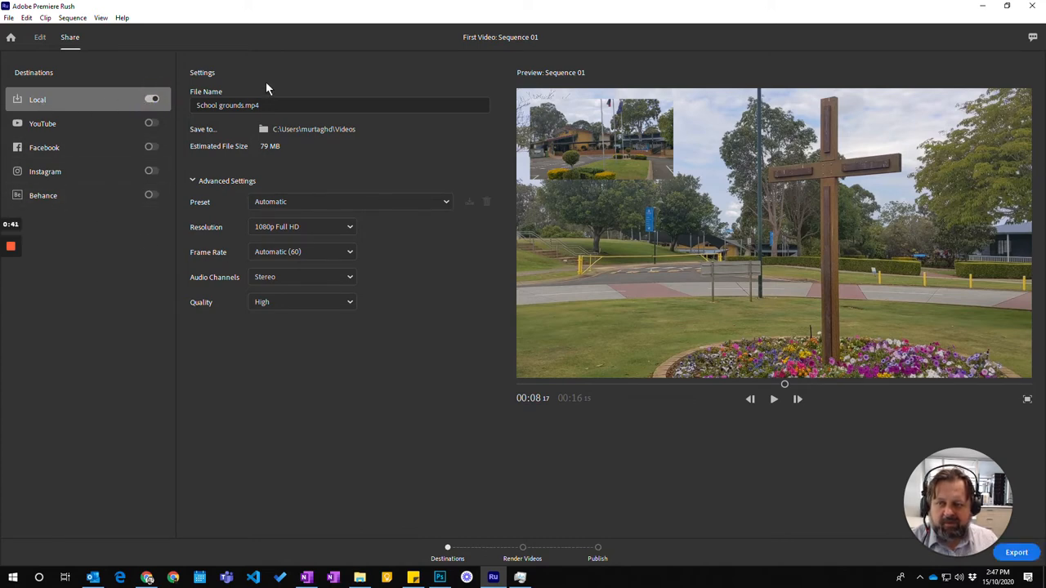
{"action": "left_click", "coordinate": [255, 104]}
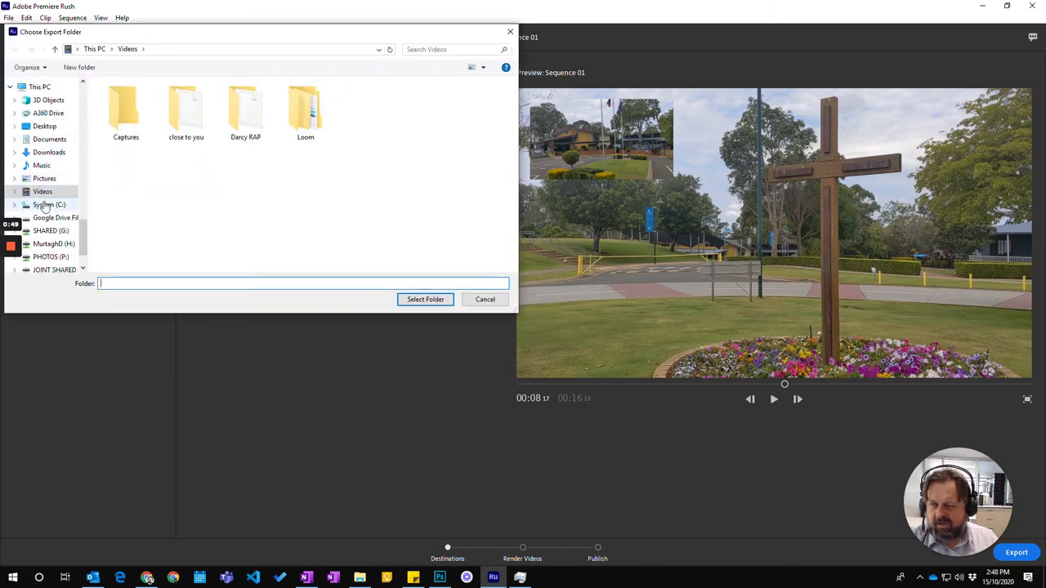
Step: Select Videos as the export folder
{"action": "left_click", "coordinate": [43, 191]}
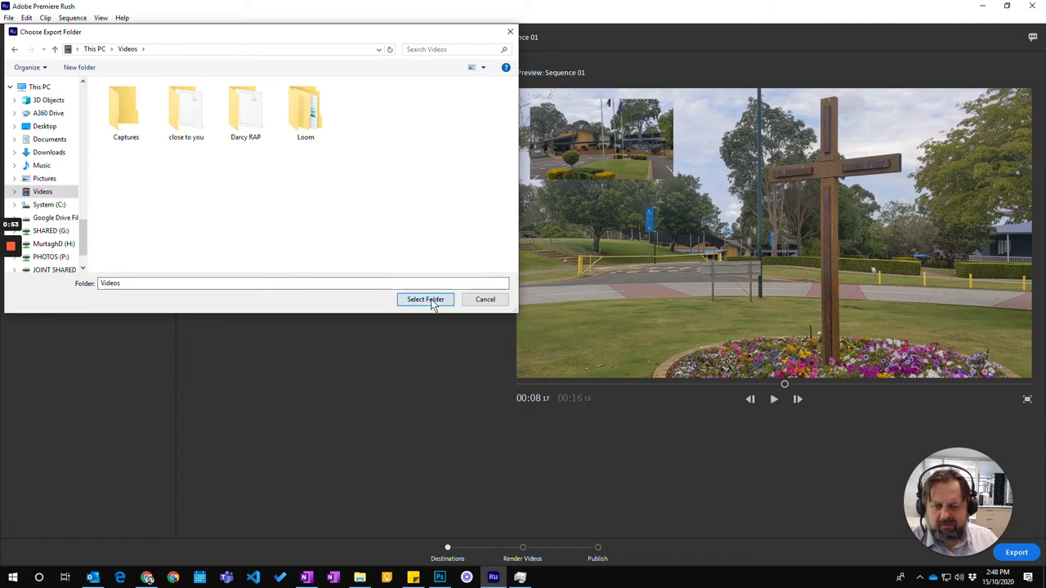
{"action": "left_click", "coordinate": [425, 299]}
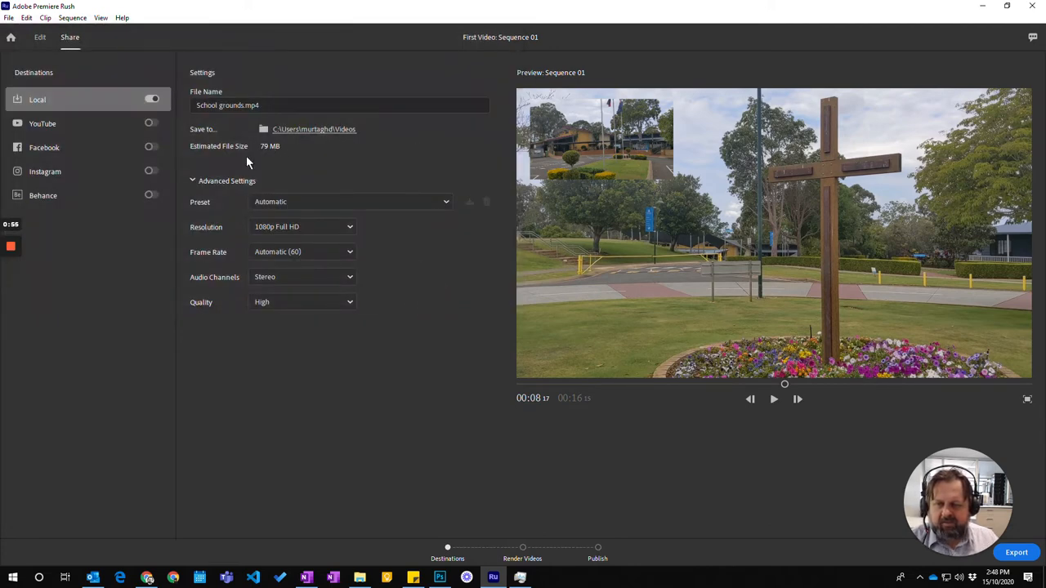
Step: Choose the YouTube 720p HD preset under Advanced Settings, giving an estimated 33 MB file
{"action": "left_click", "coordinate": [193, 180]}
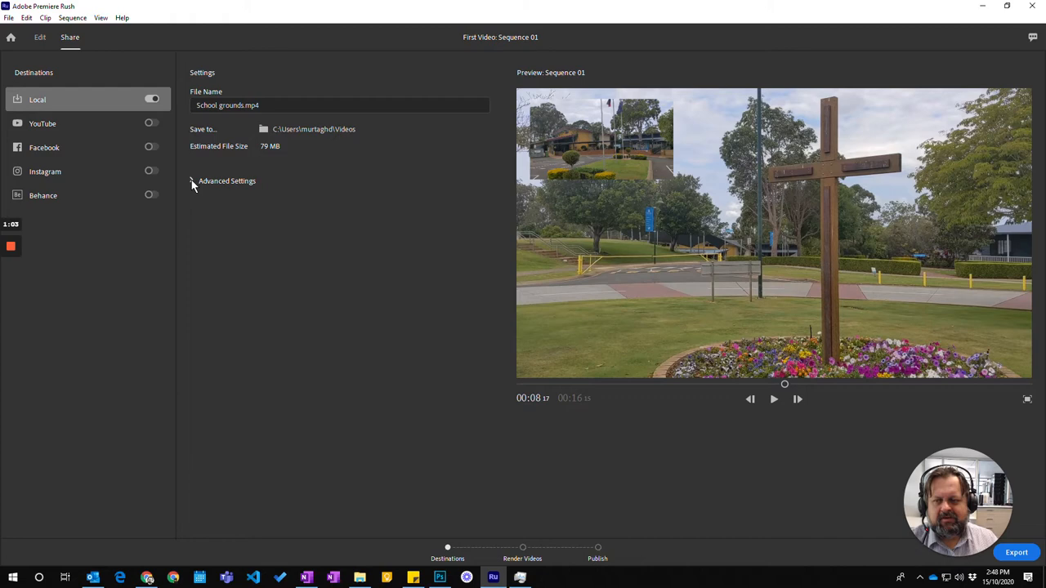
{"action": "left_click", "coordinate": [192, 180]}
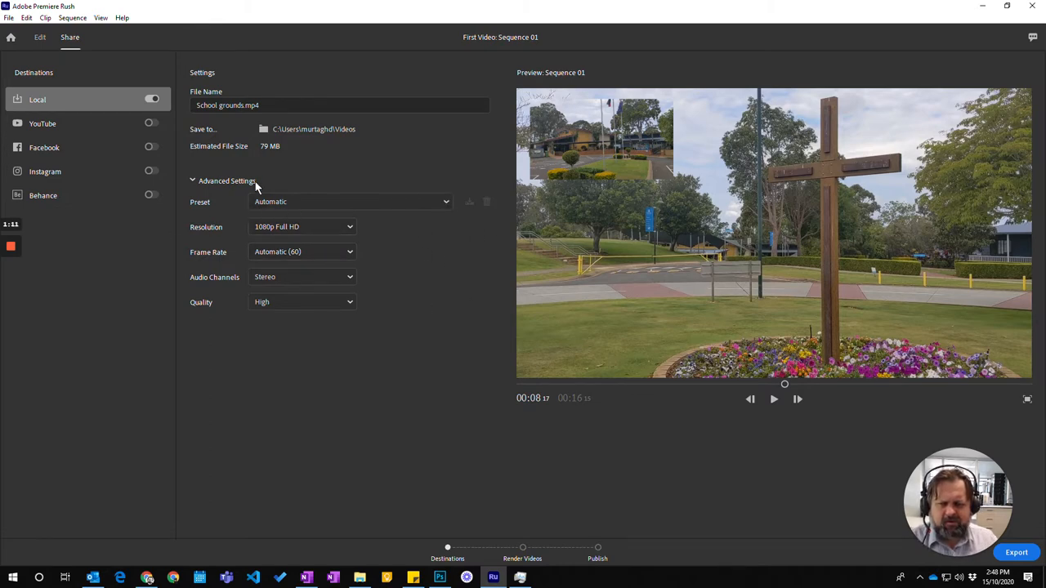
{"action": "left_click", "coordinate": [349, 202]}
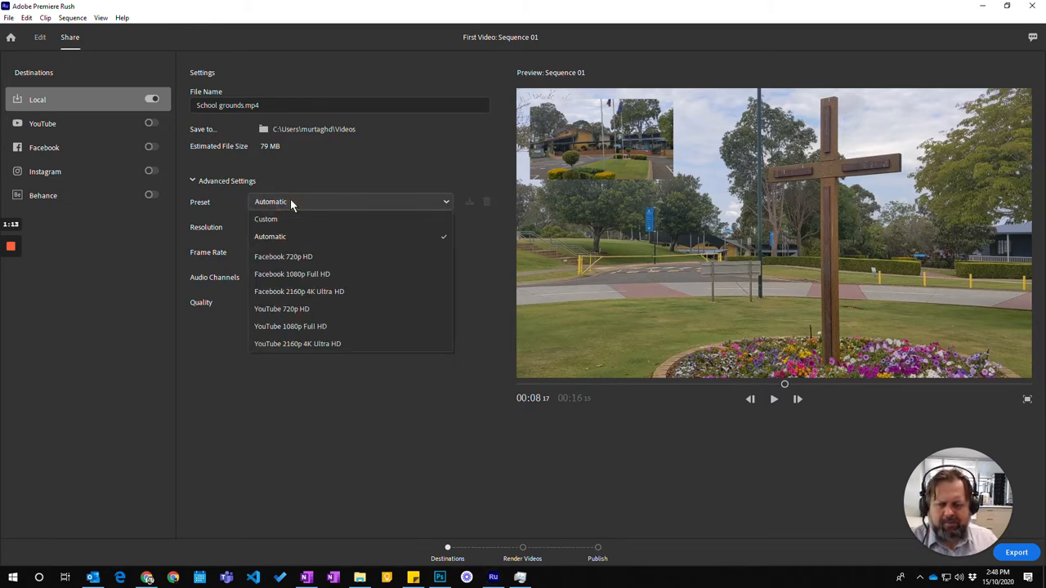
{"action": "mouse_move", "coordinate": [286, 317]}
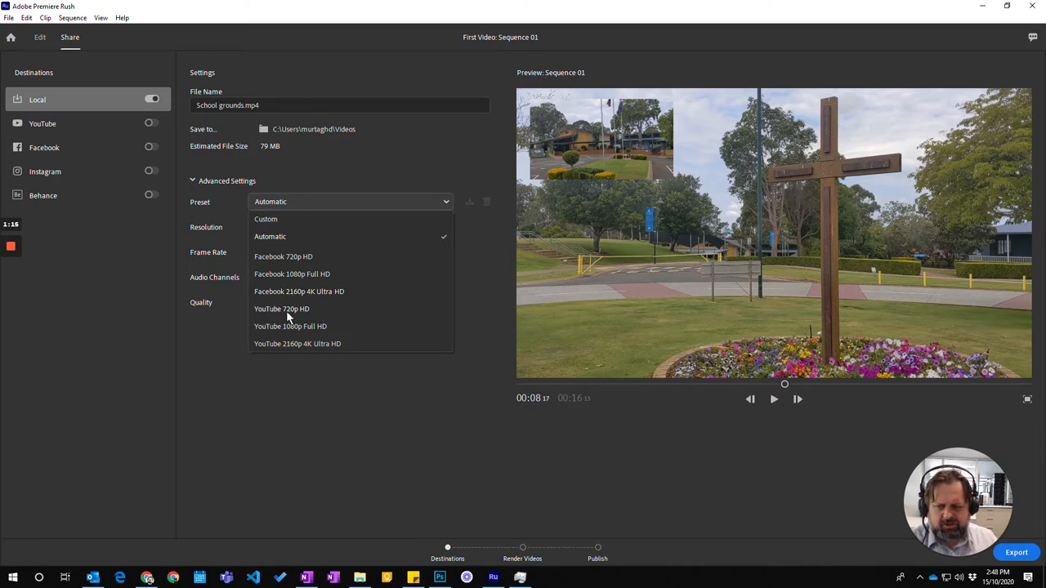
{"action": "left_click", "coordinate": [282, 309]}
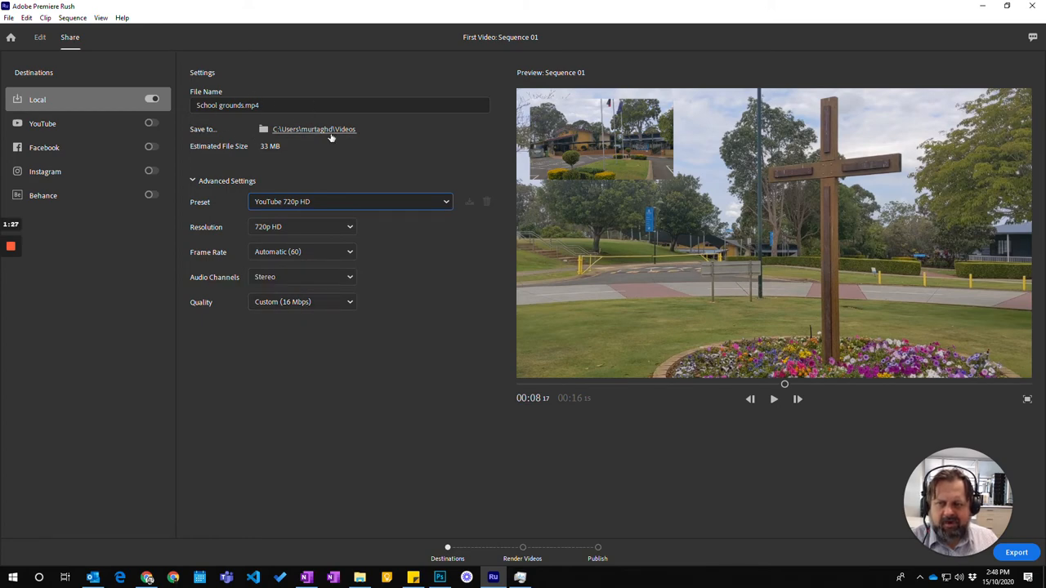
{"action": "mouse_move", "coordinate": [389, 339]}
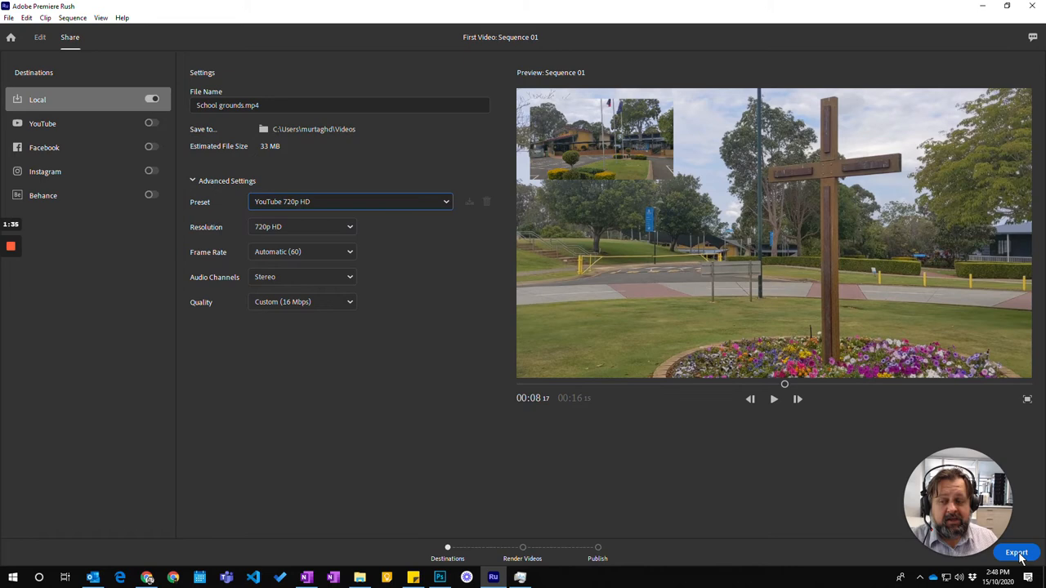
Step: Start exporting the sequence locally
{"action": "left_click", "coordinate": [1016, 553]}
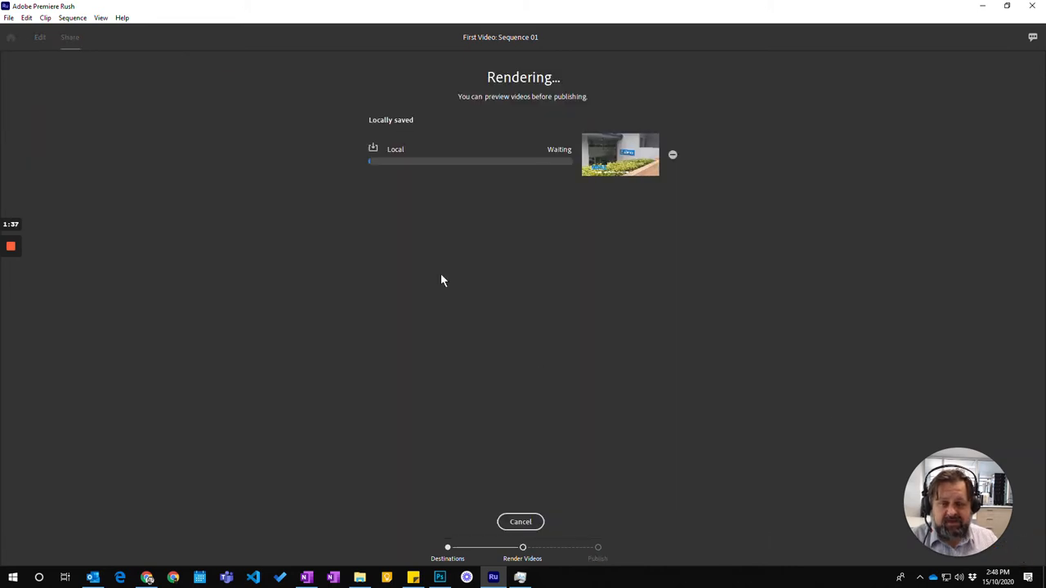
{"action": "mouse_move", "coordinate": [438, 244]}
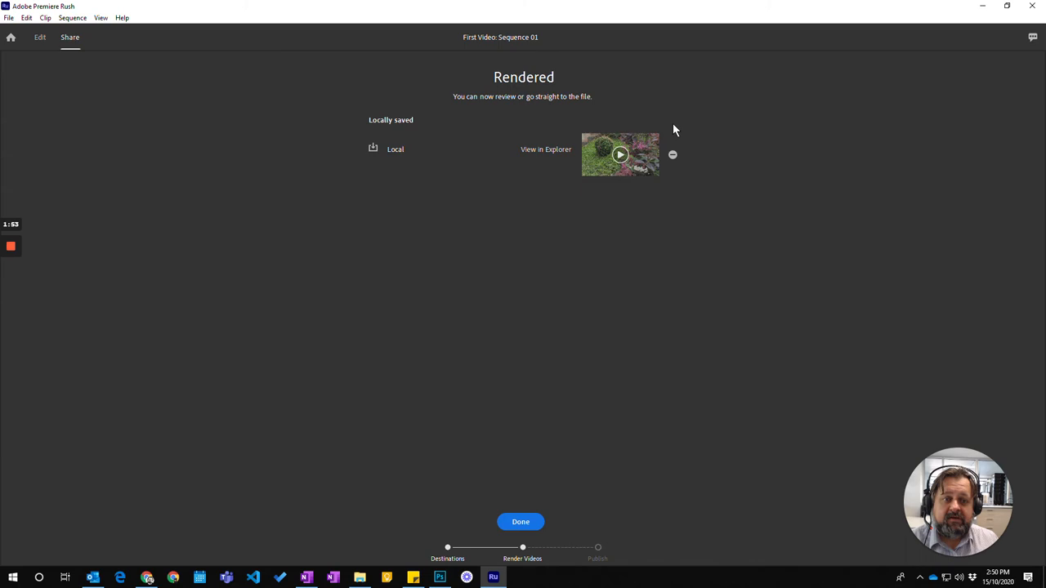
{"action": "mouse_move", "coordinate": [546, 206]}
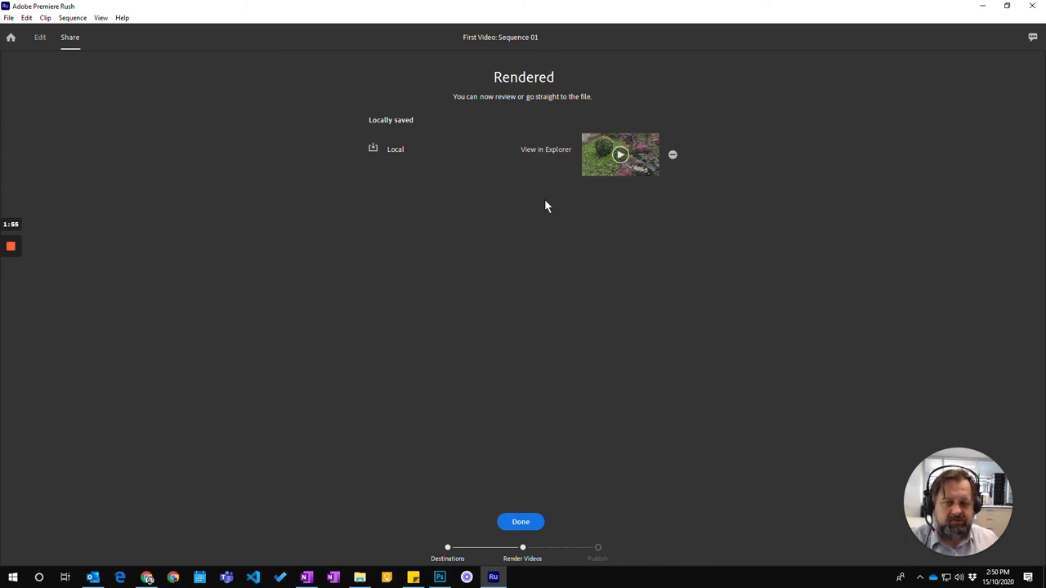
{"action": "mouse_move", "coordinate": [355, 149]}
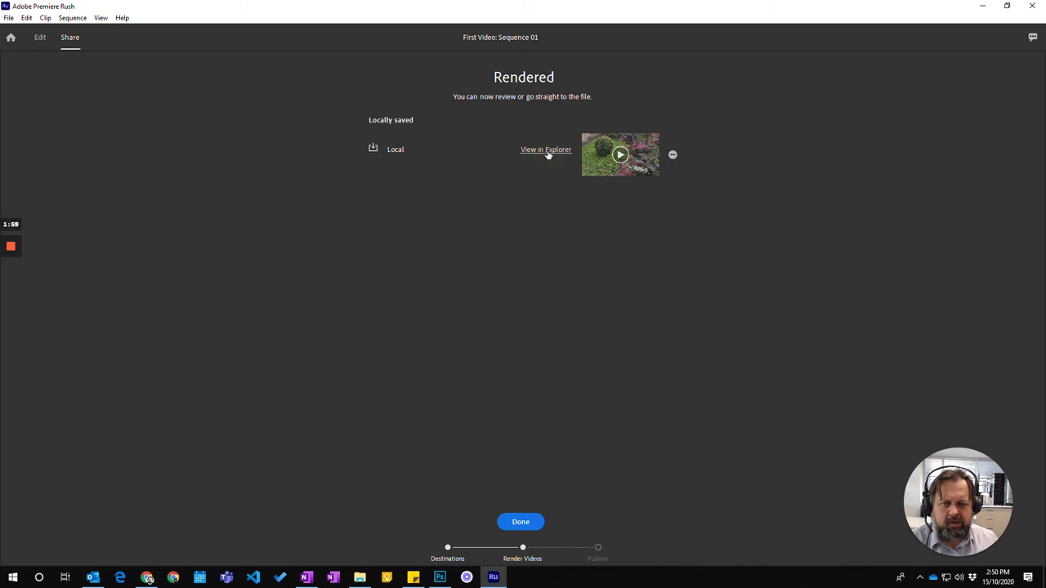
Step: View the rendered file in Explorer, then dismiss the summary to return to Share settings
{"action": "left_click", "coordinate": [546, 149]}
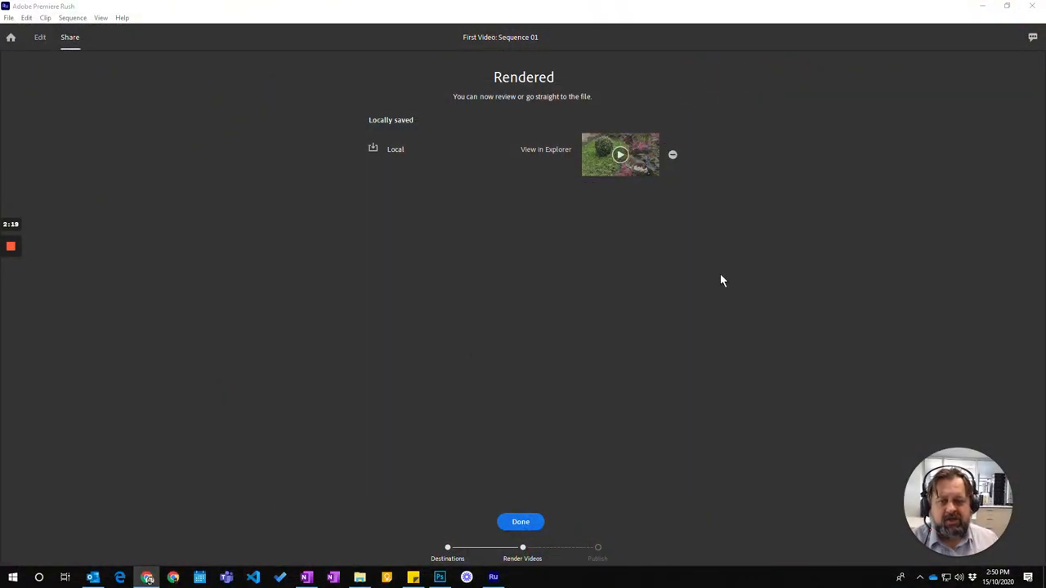
{"action": "mouse_move", "coordinate": [592, 530]}
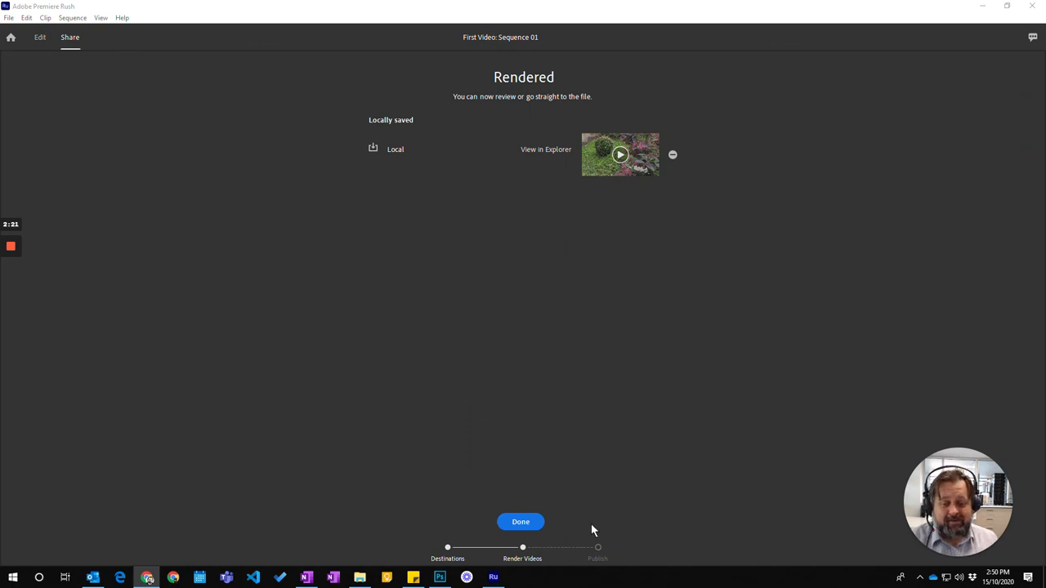
{"action": "left_click", "coordinate": [521, 521]}
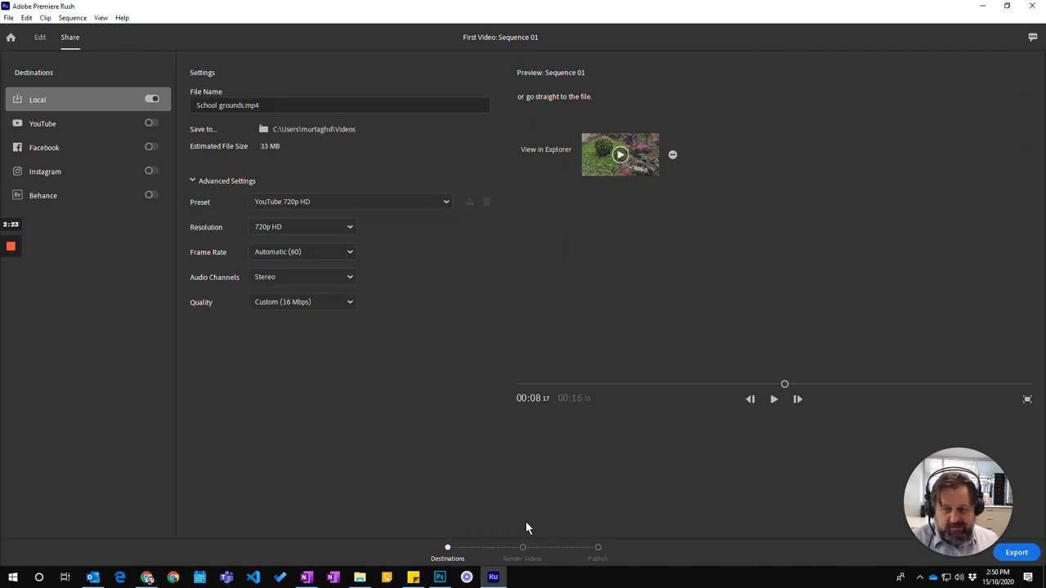